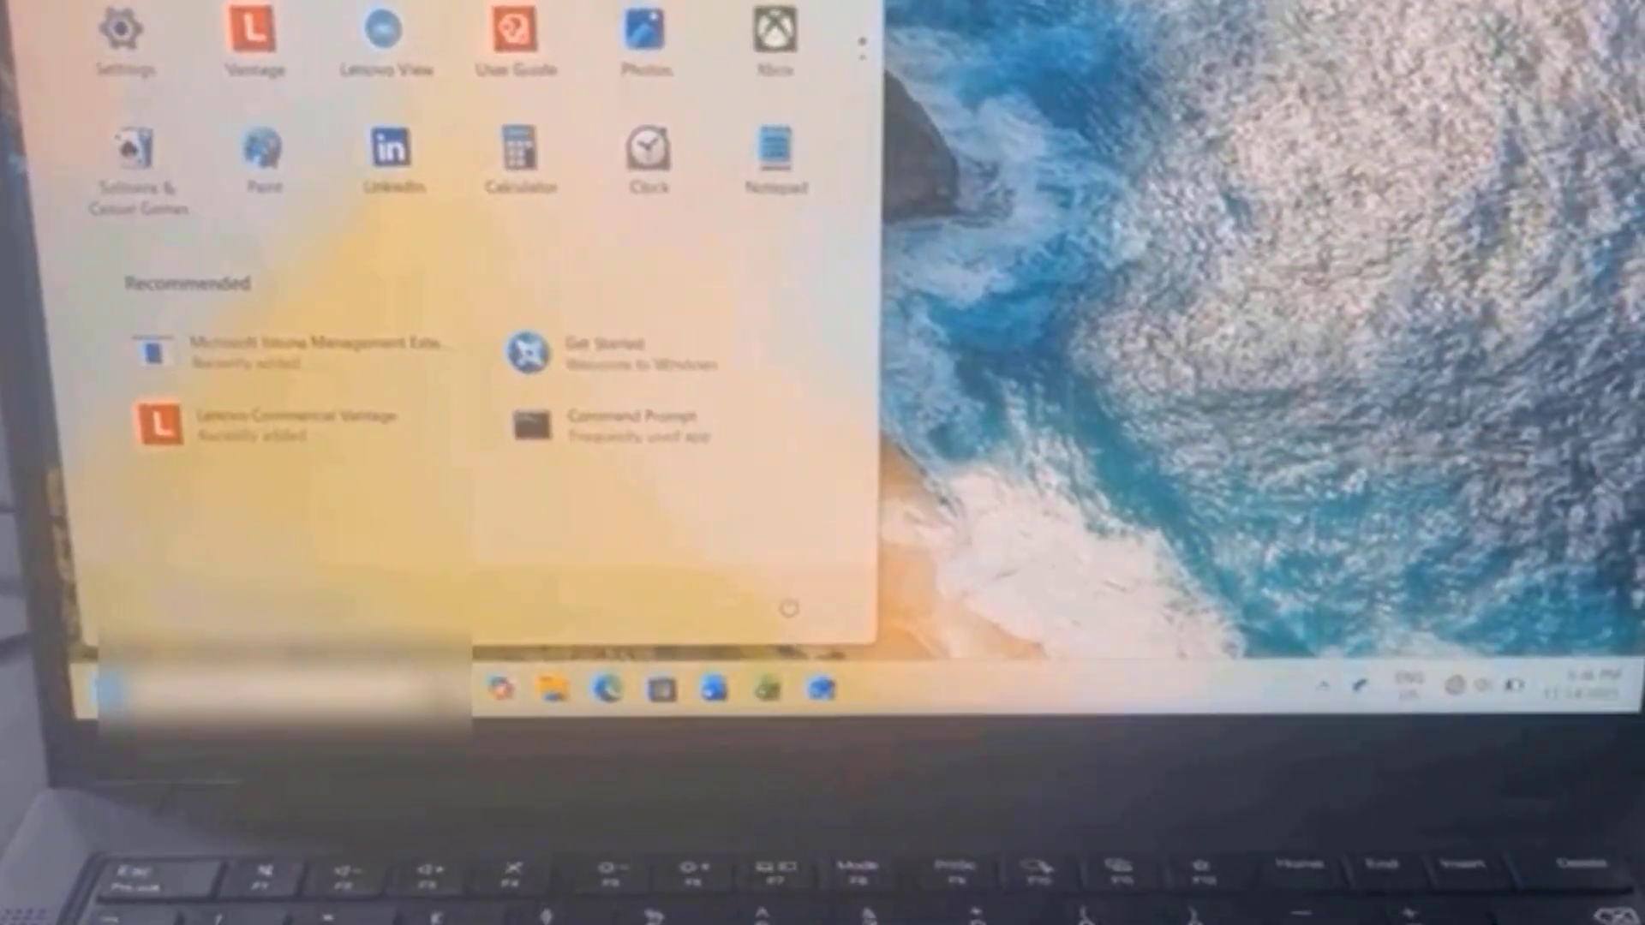
Restart the Lenovo laptop from the Start menu's Power options.
{"action": "left_click", "coordinate": [789, 607]}
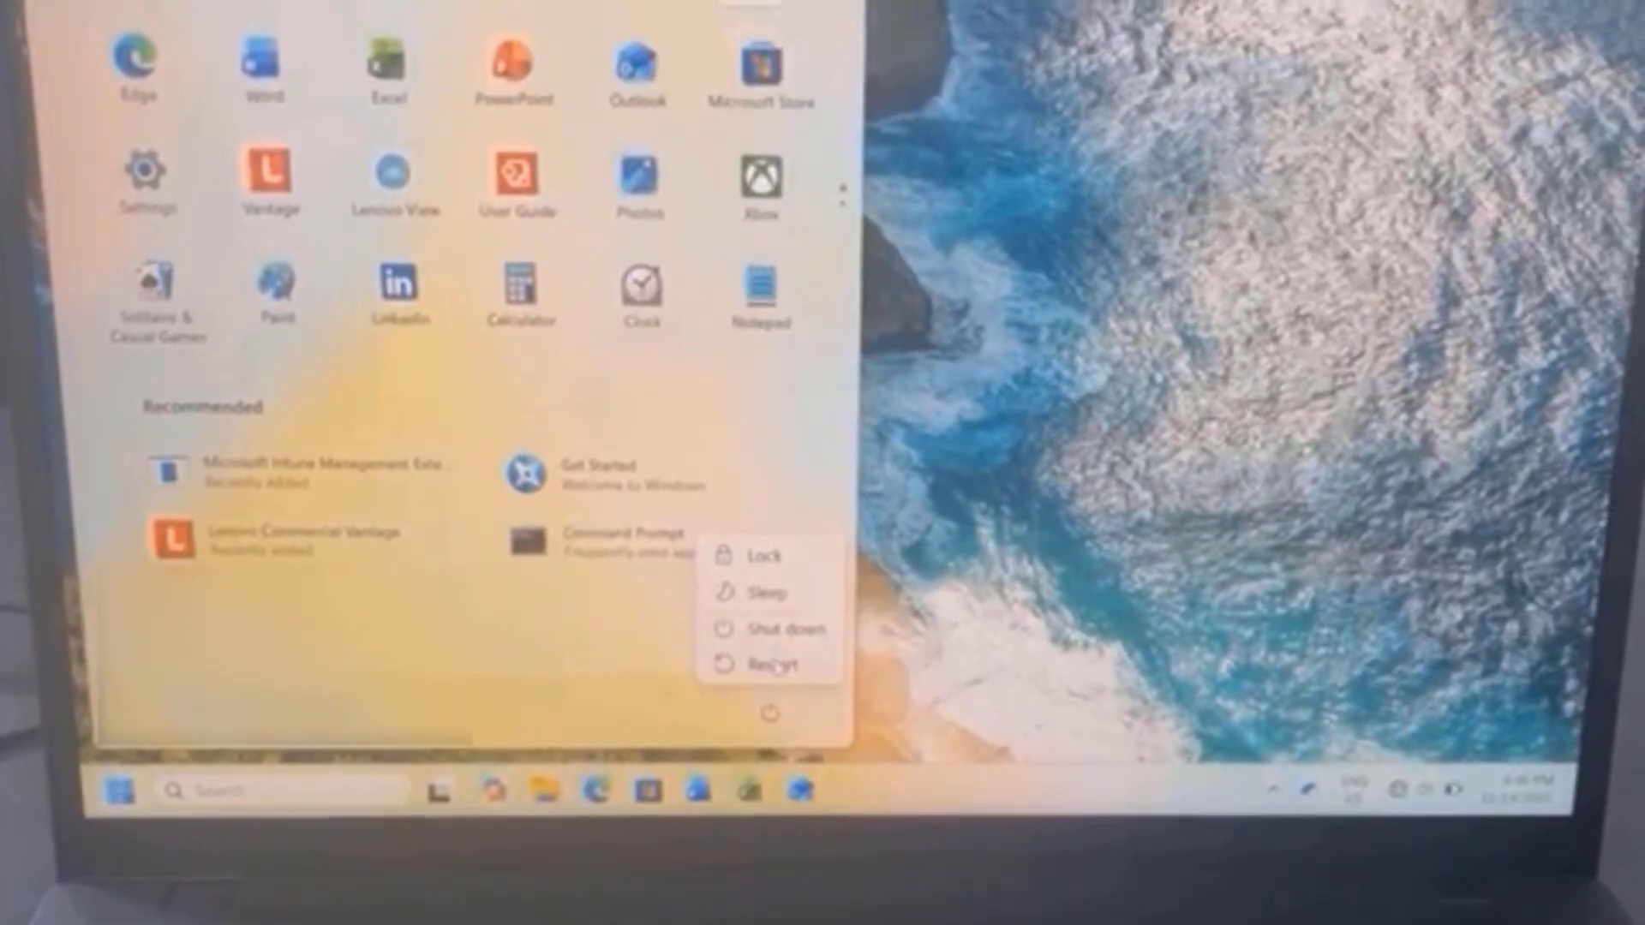
{"action": "left_click", "coordinate": [771, 664]}
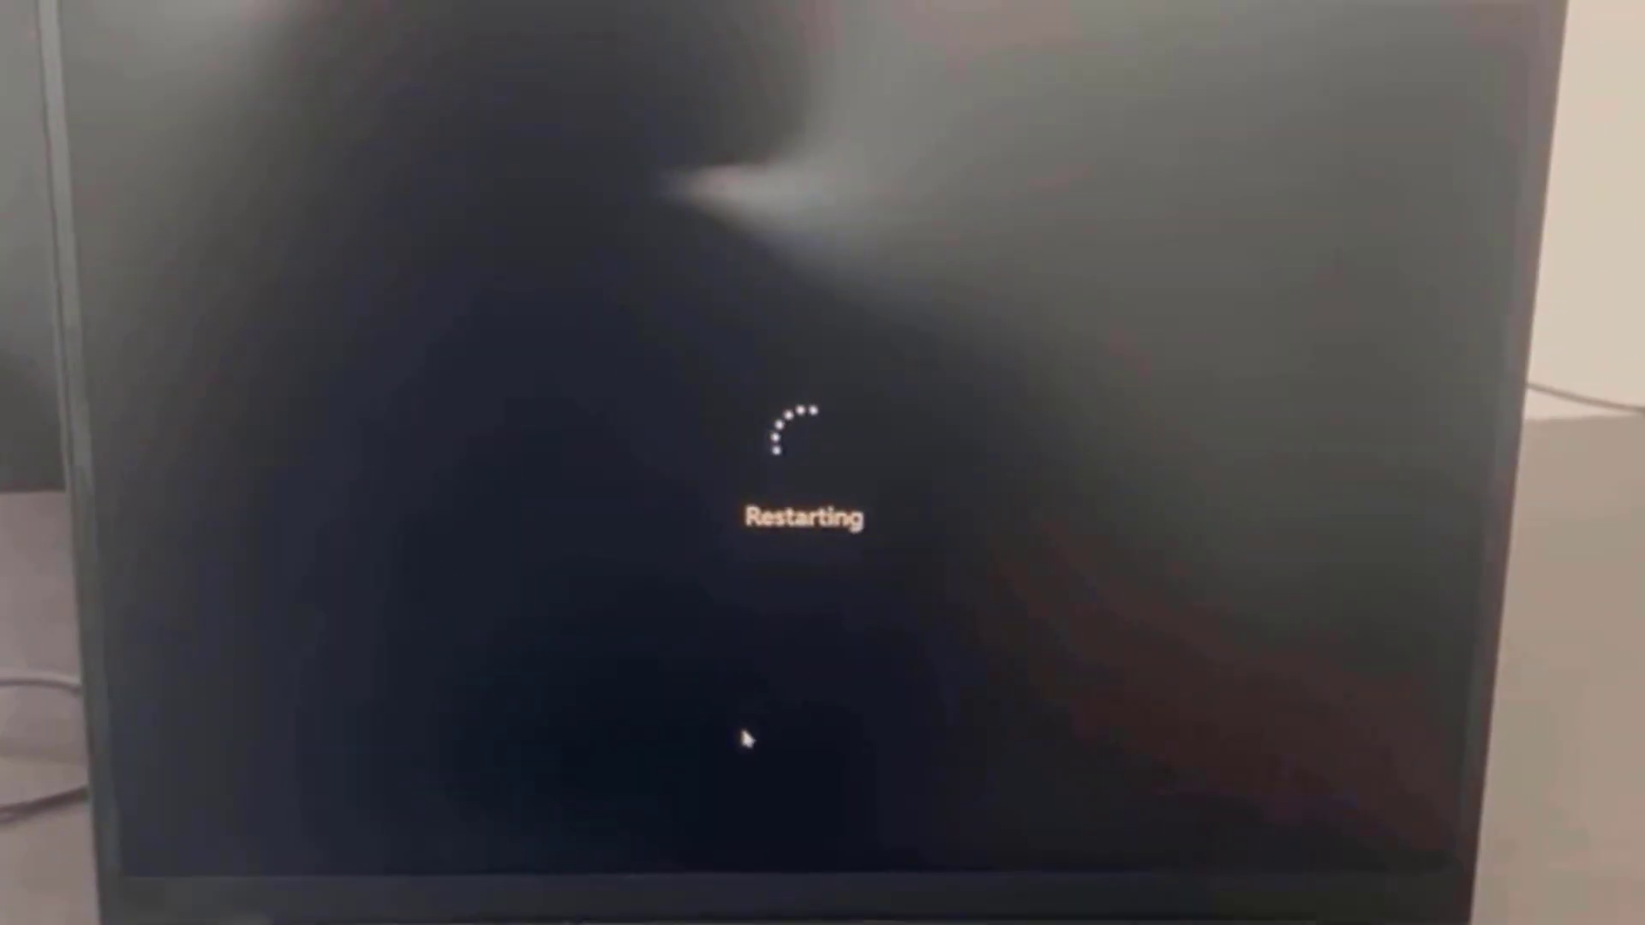